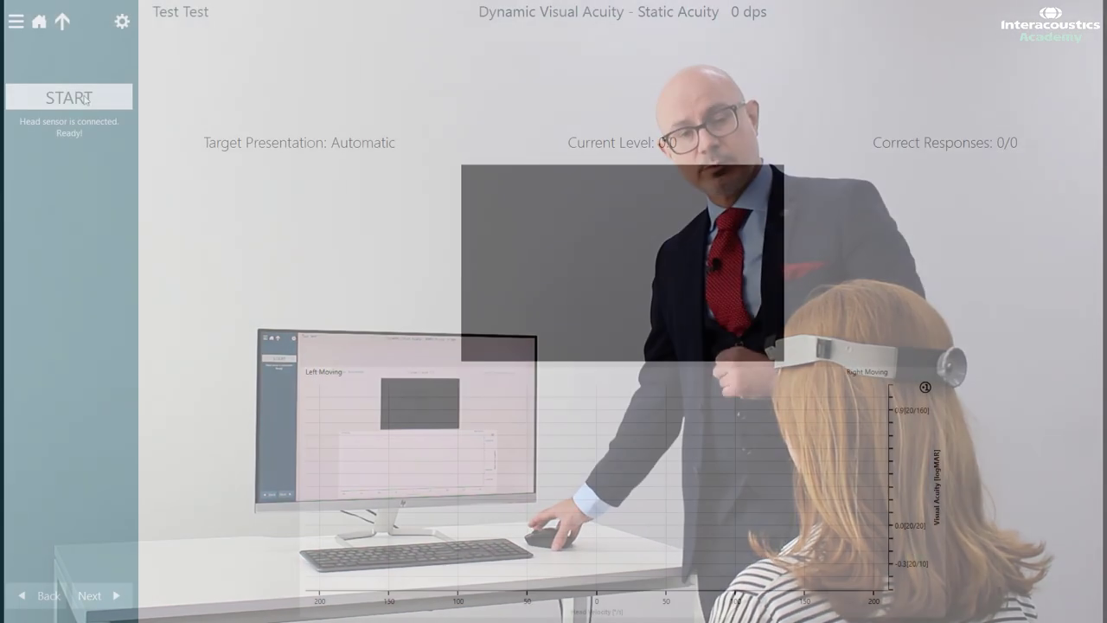
Step: Run the static acuity subtest, entering the patient's answers down, right, then up
left_click(69, 96)
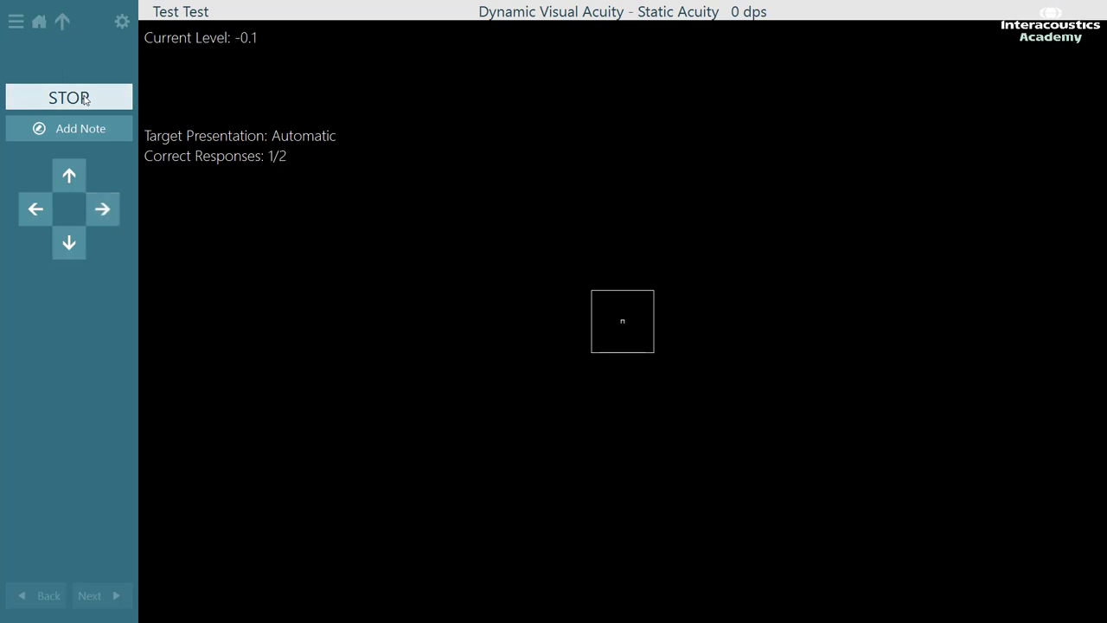
left_click(68, 242)
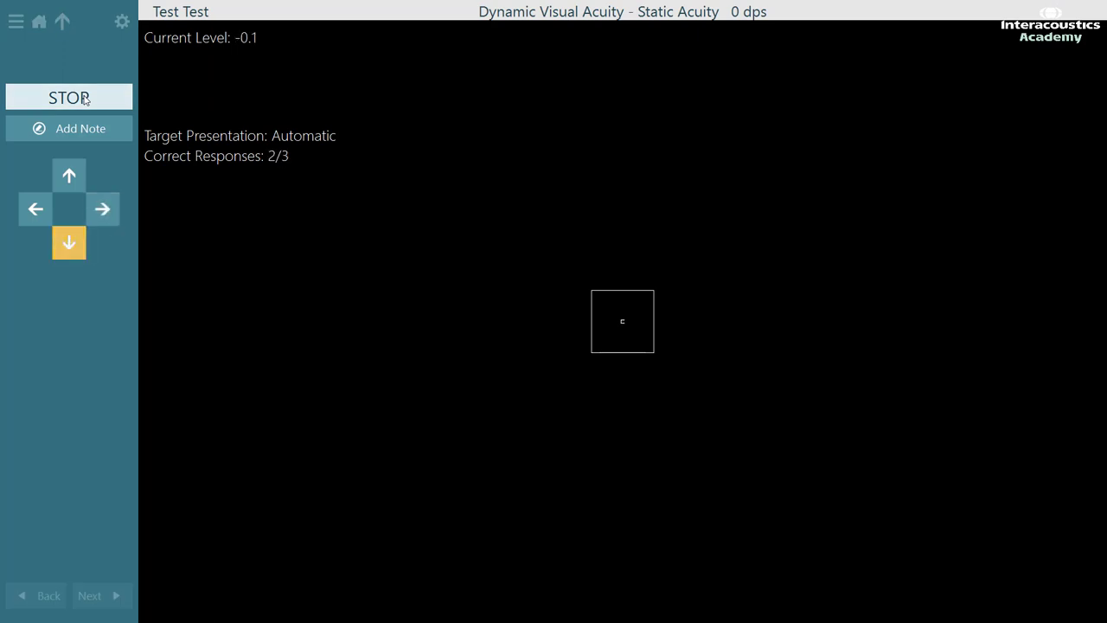
left_click(102, 208)
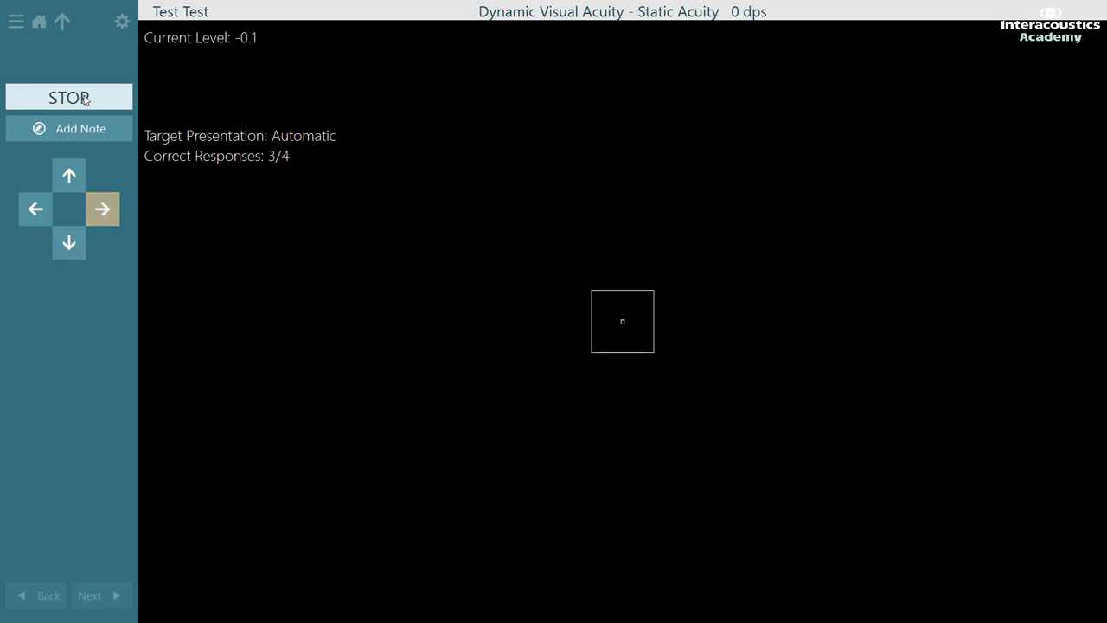
left_click(70, 96)
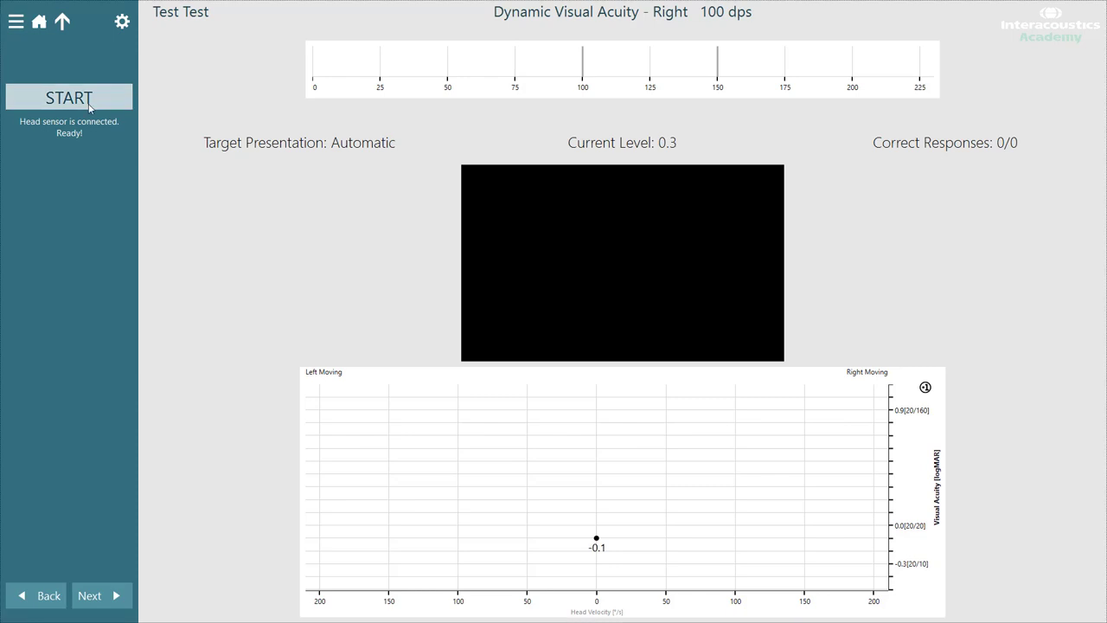
Step: Run the rightward 100 dps subtest, entering answers right, down, then up to finish at 0.0
left_click(68, 96)
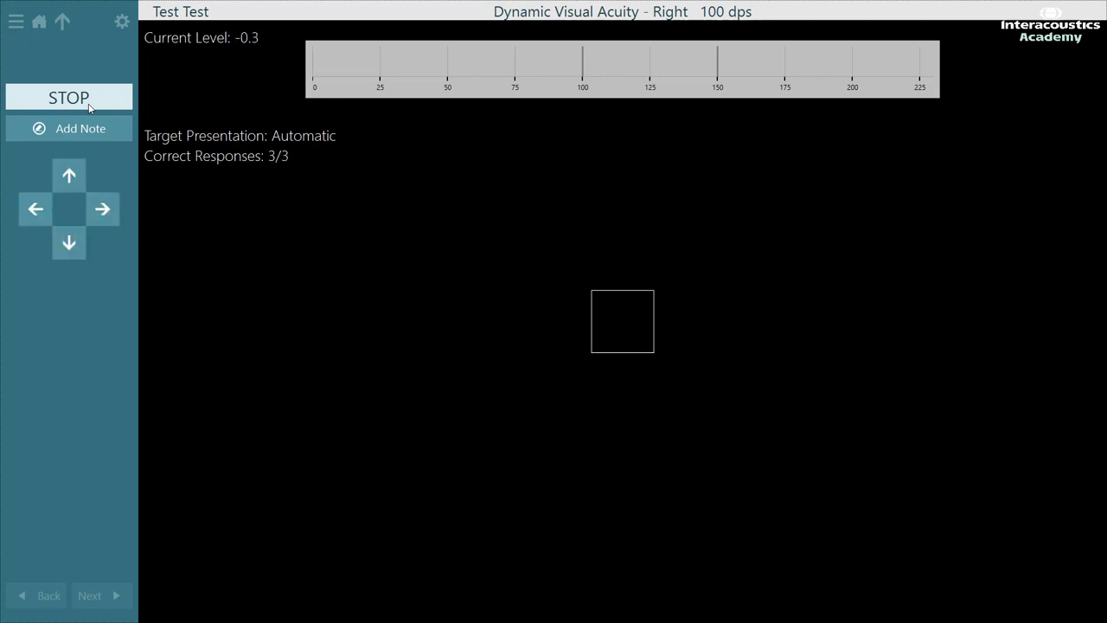
left_click(102, 208)
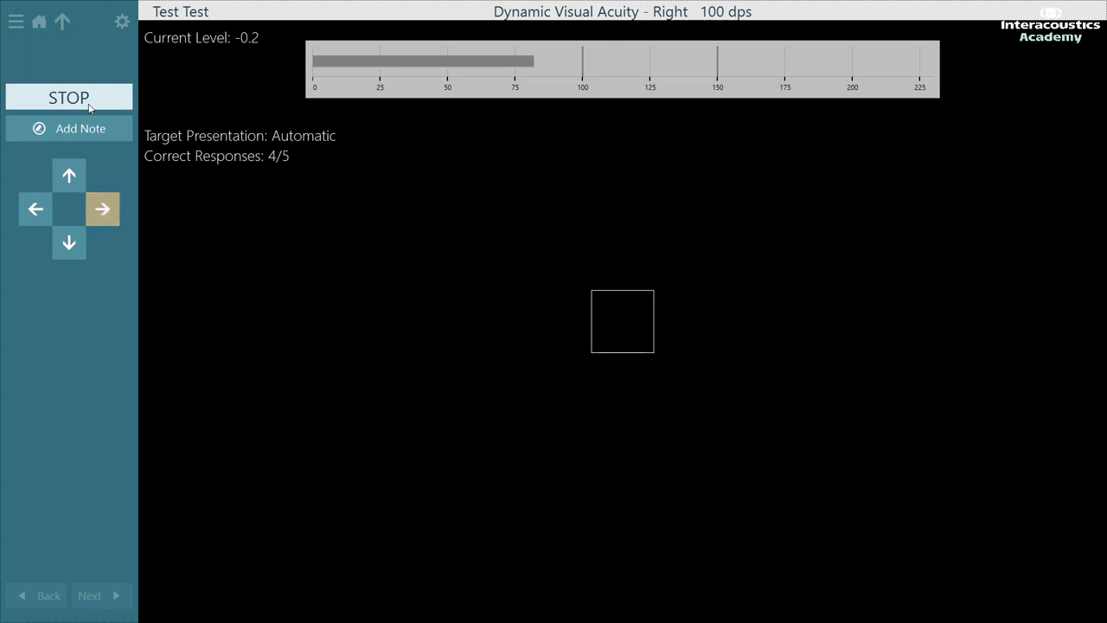
left_click(68, 243)
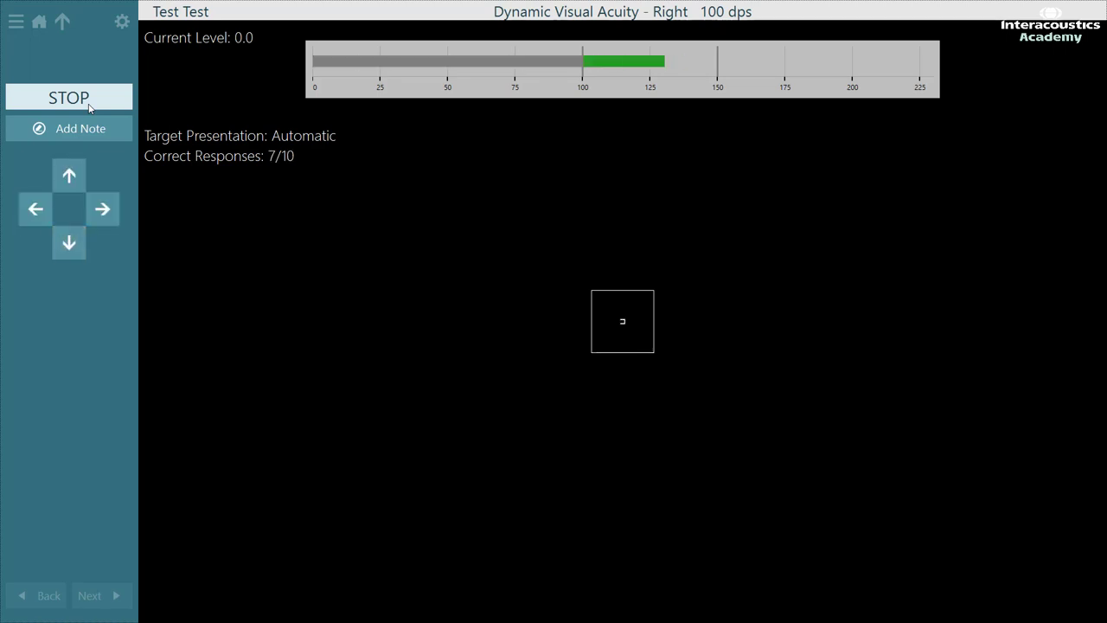
left_click(69, 97)
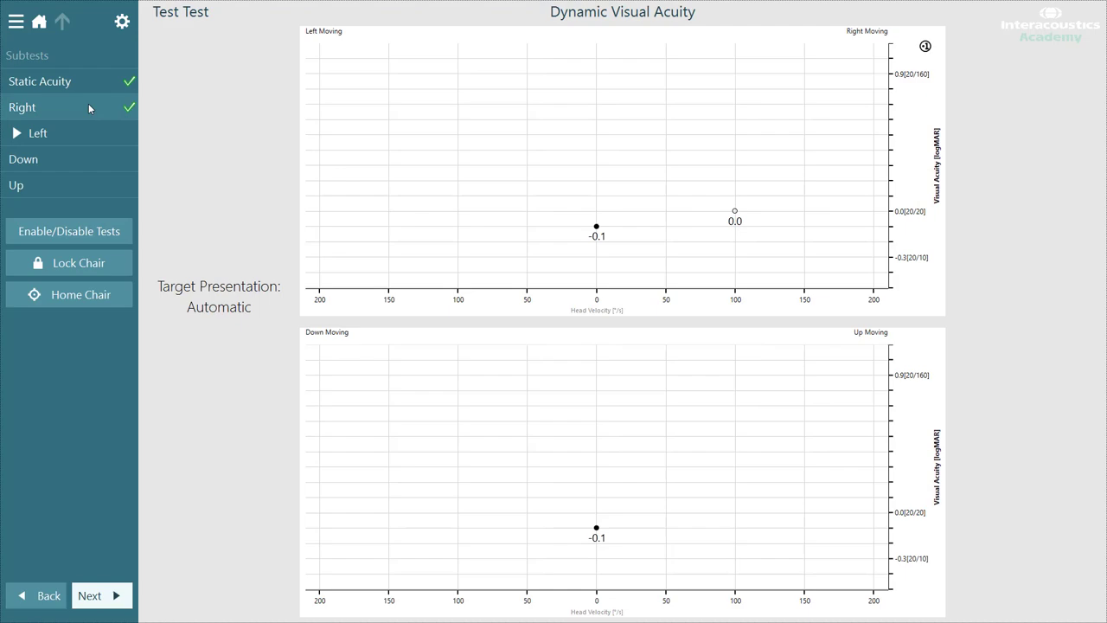